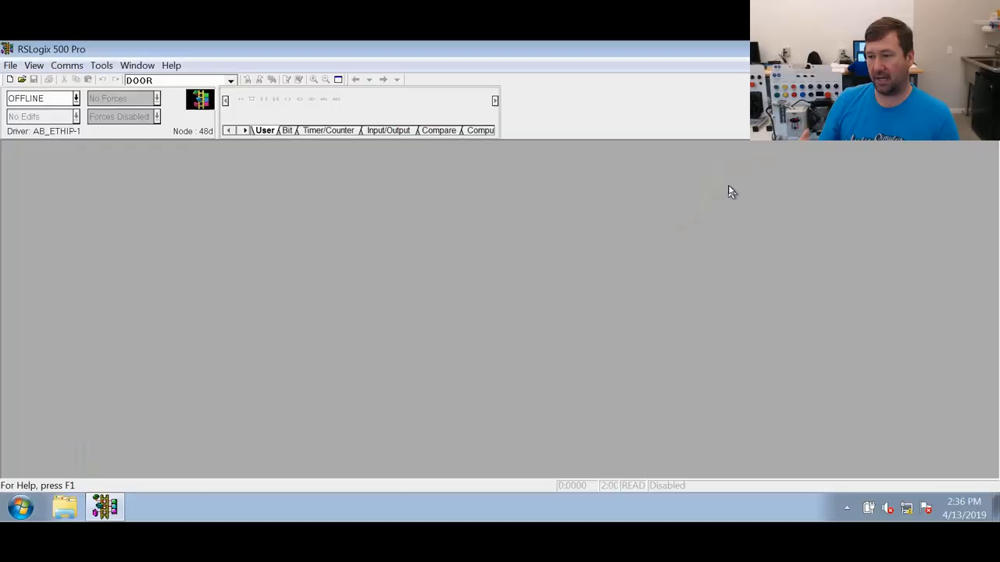
mouse_move(544, 49)
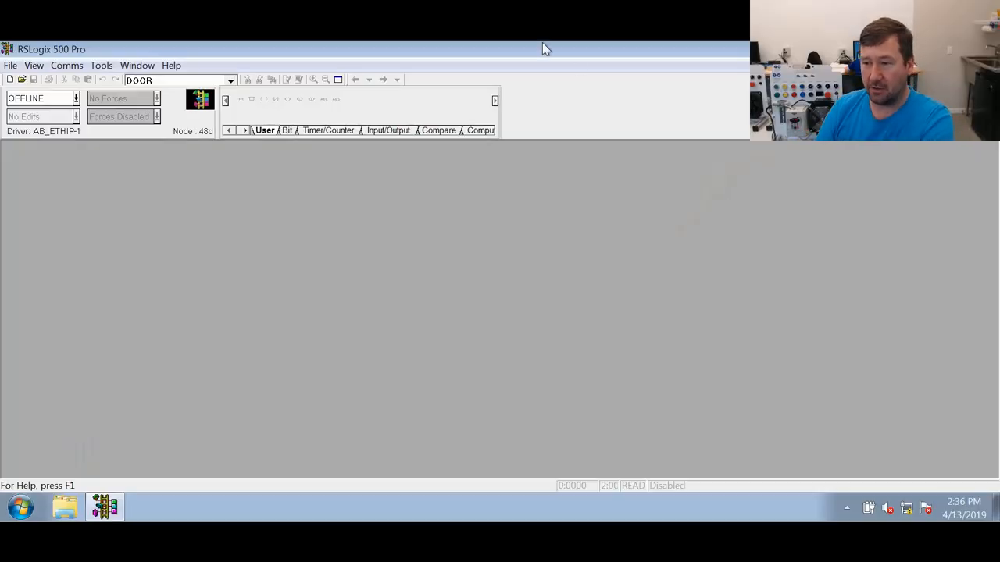
- Create project LATCH for a Bul.1763 MicroLogix 1100 Series B processor
left_click(9, 79)
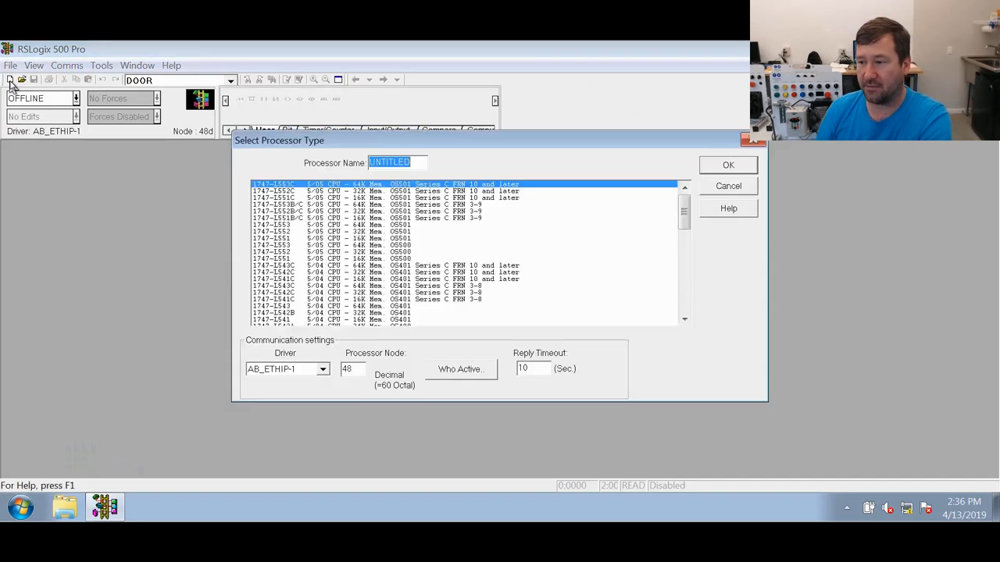
type("LATCH")
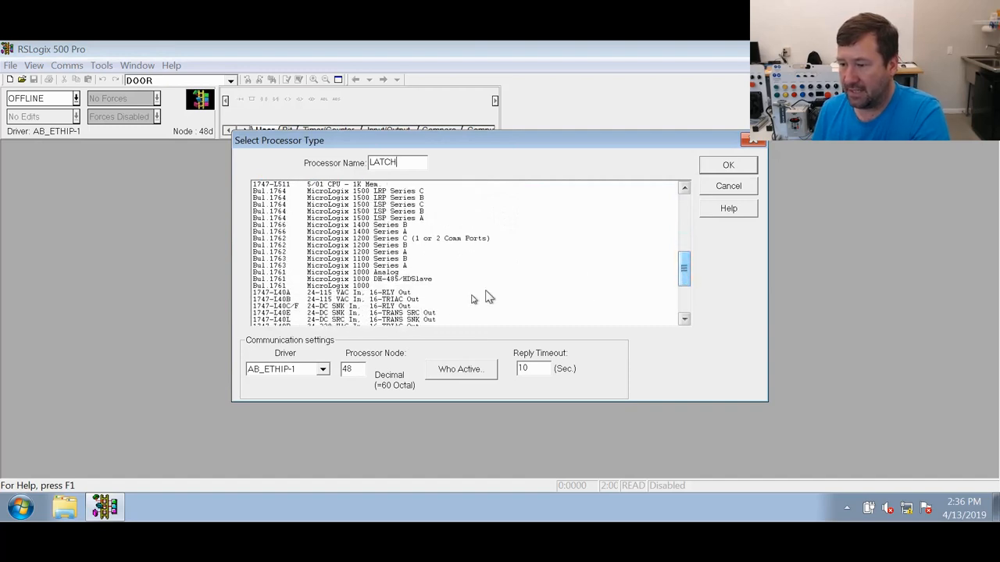
left_click(336, 265)
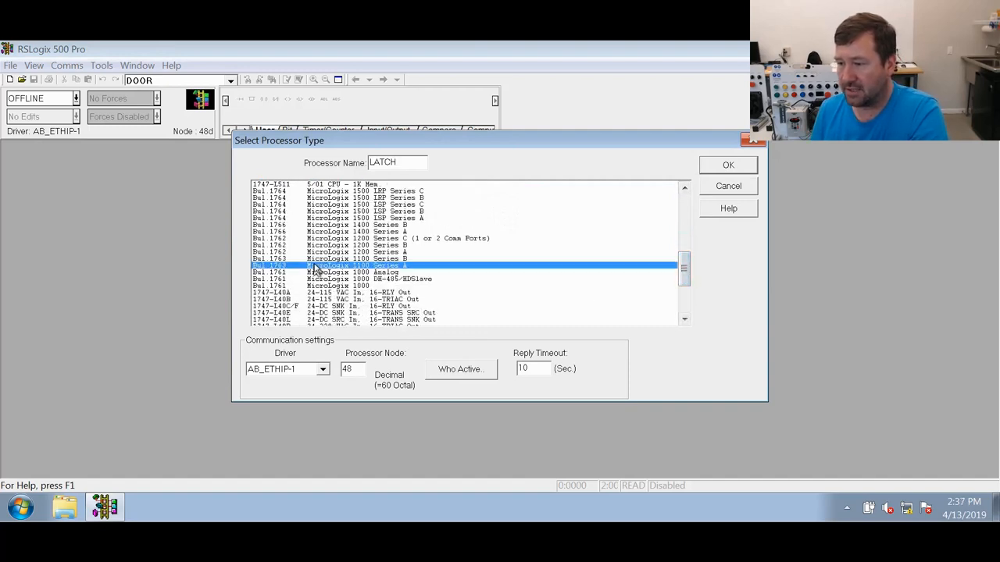
left_click(352, 258)
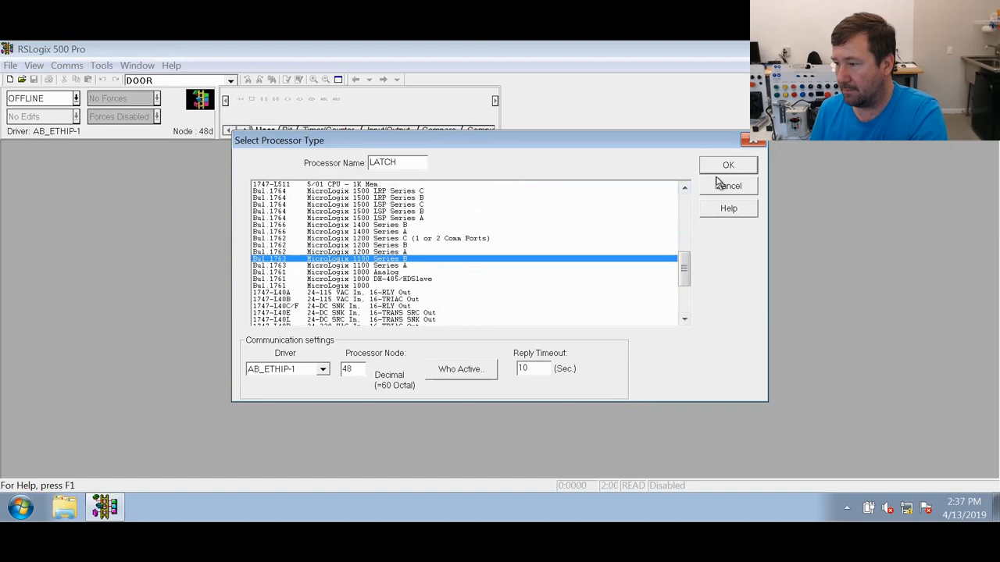
left_click(728, 165)
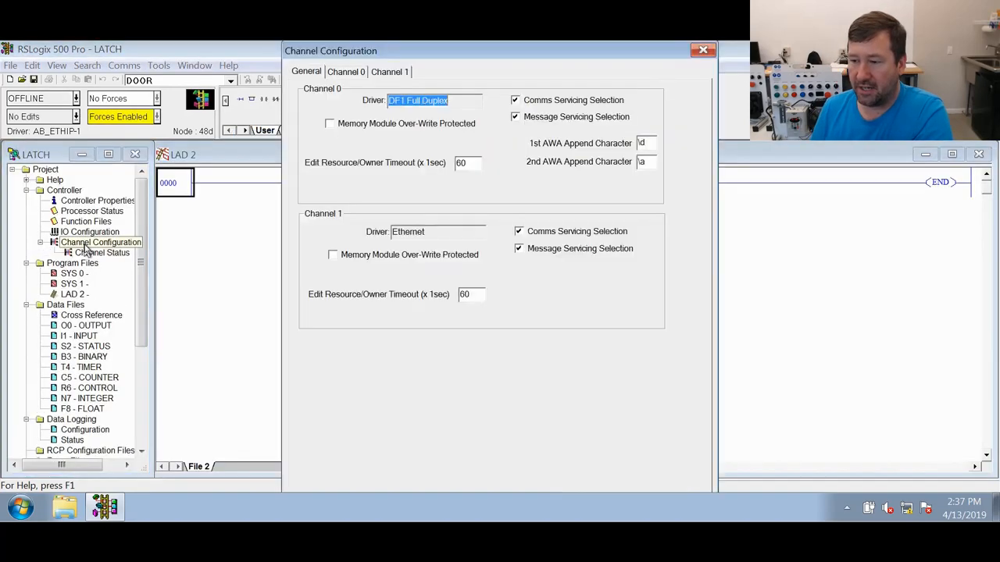
- Review the Channel 1 Ethernet settings and MicroLogix 1100 I/O configuration, then close them
left_click(389, 71)
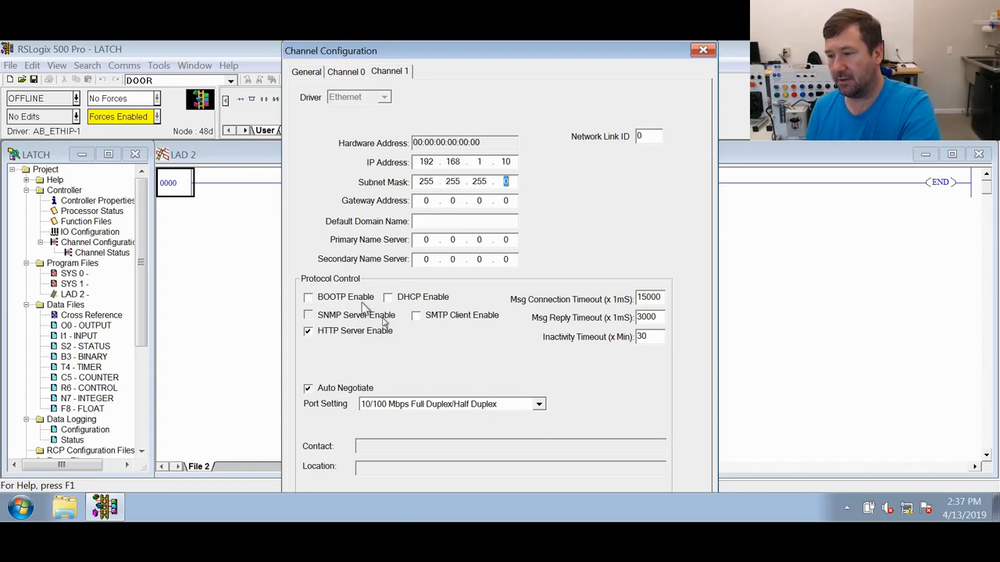
mouse_move(451, 266)
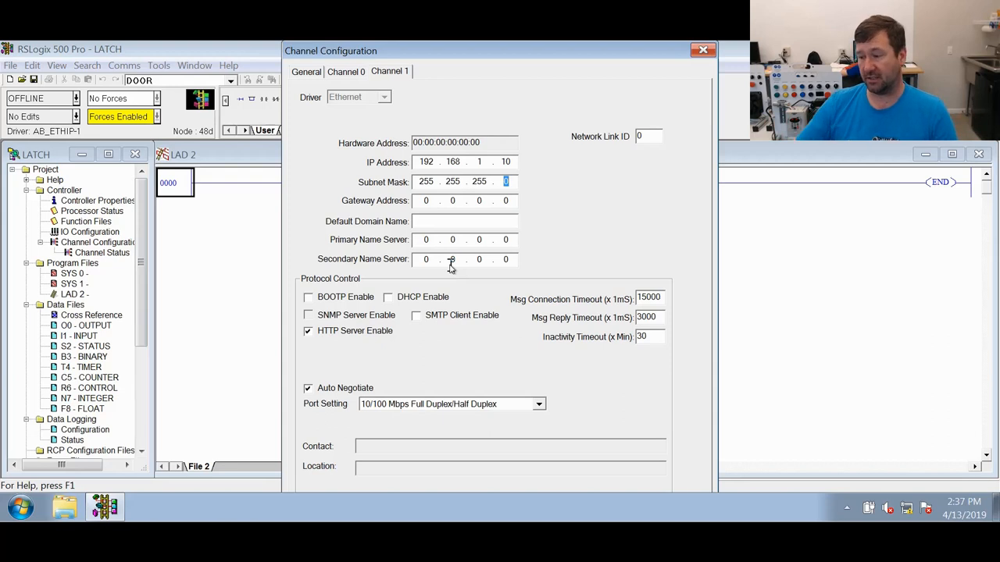
left_click(701, 50)
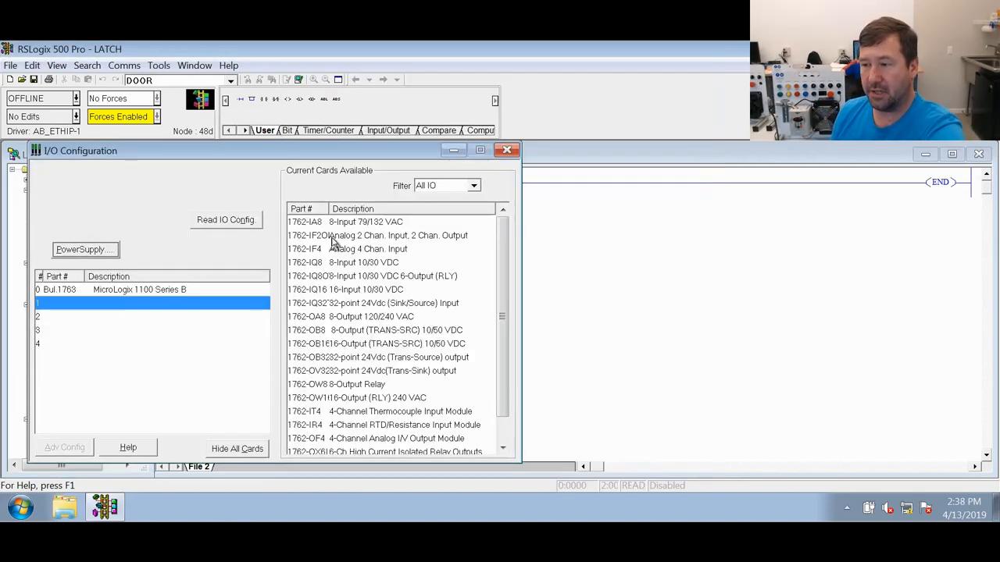
left_click(377, 235)
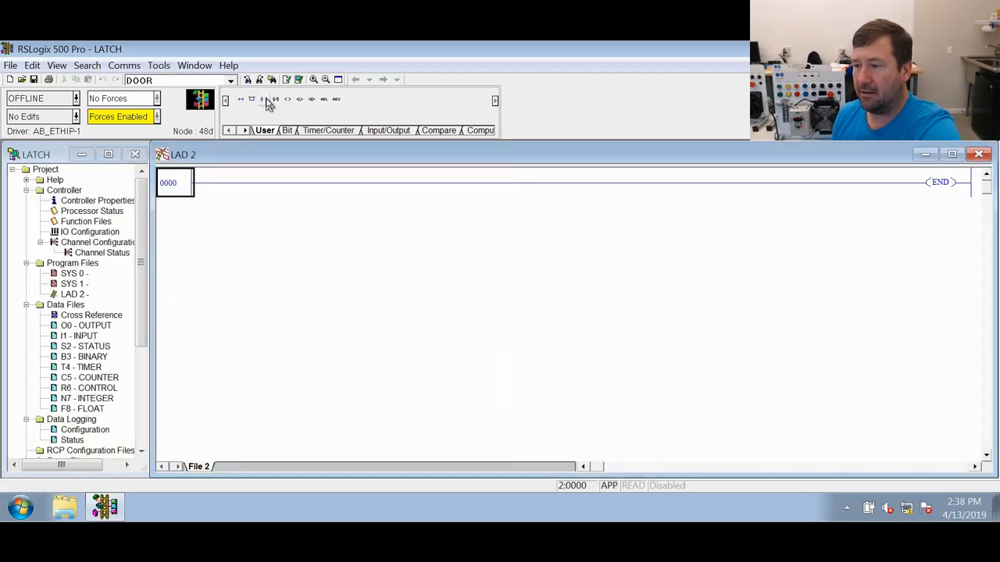
- Add an XIC contact on rung 0000 at I:0.0/0 described 'Green button'
left_click(260, 99)
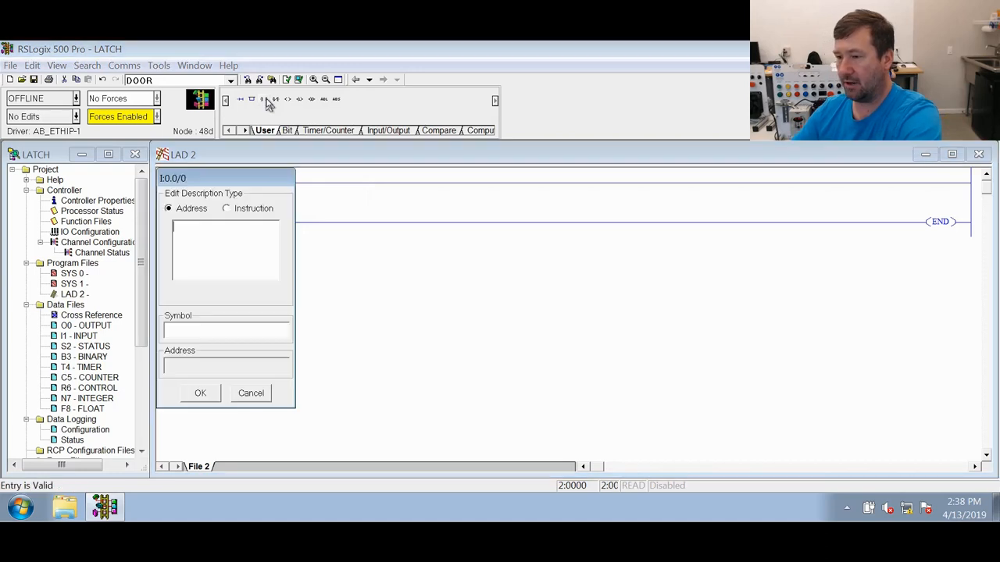
type("Green bu")
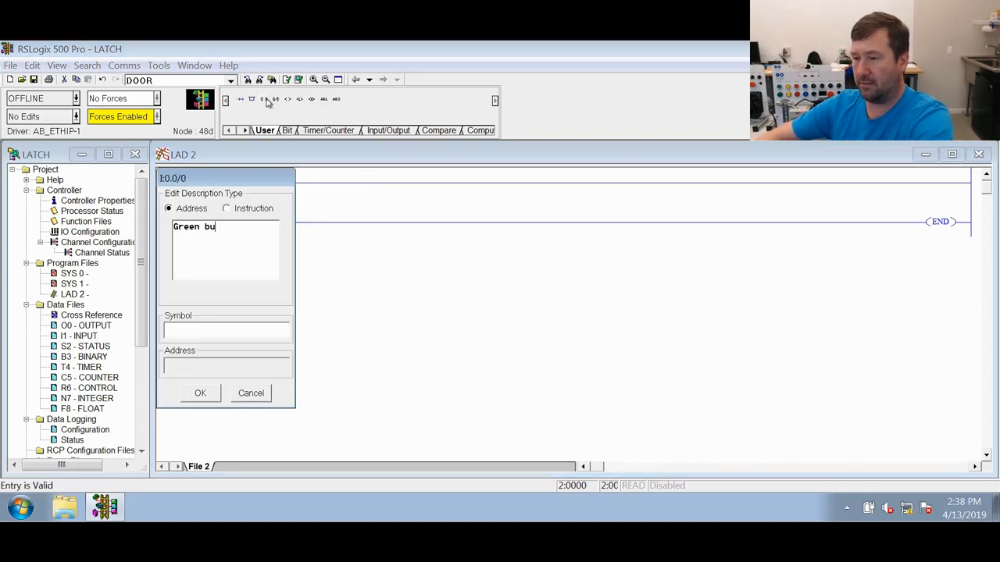
left_click(200, 393)
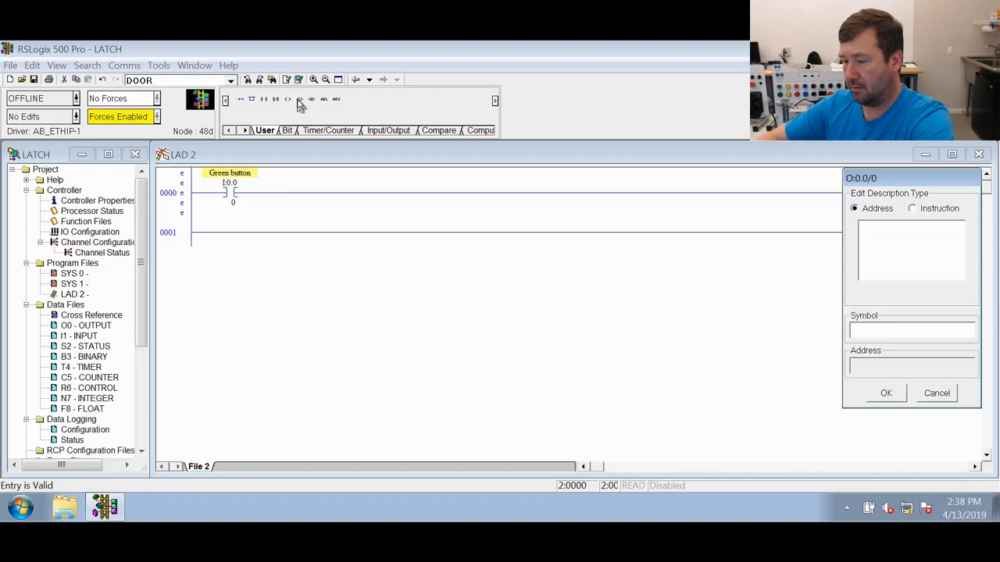
- Describe the O:0.0/0 latch output as 'Green light'
type("Green light")
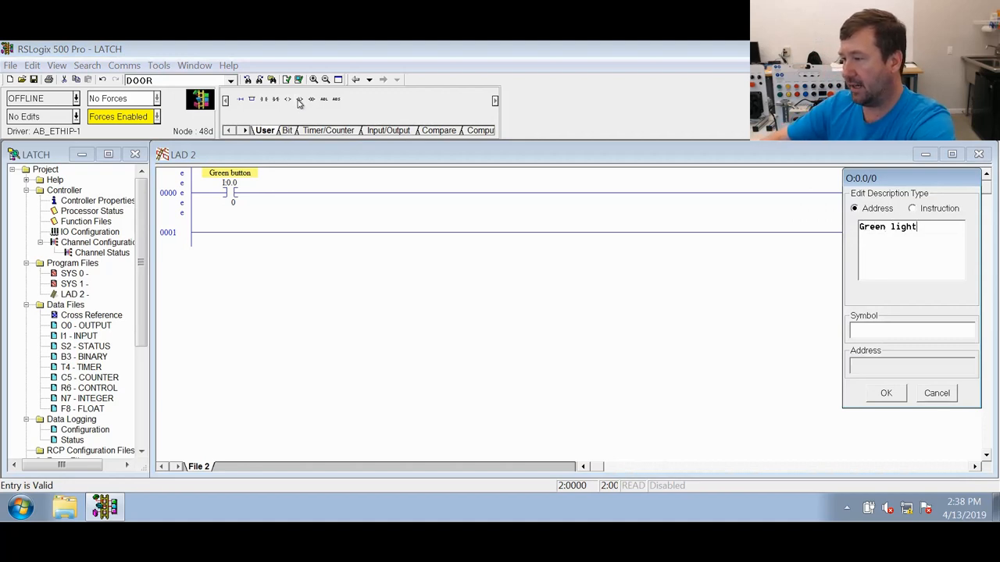
left_click(886, 393)
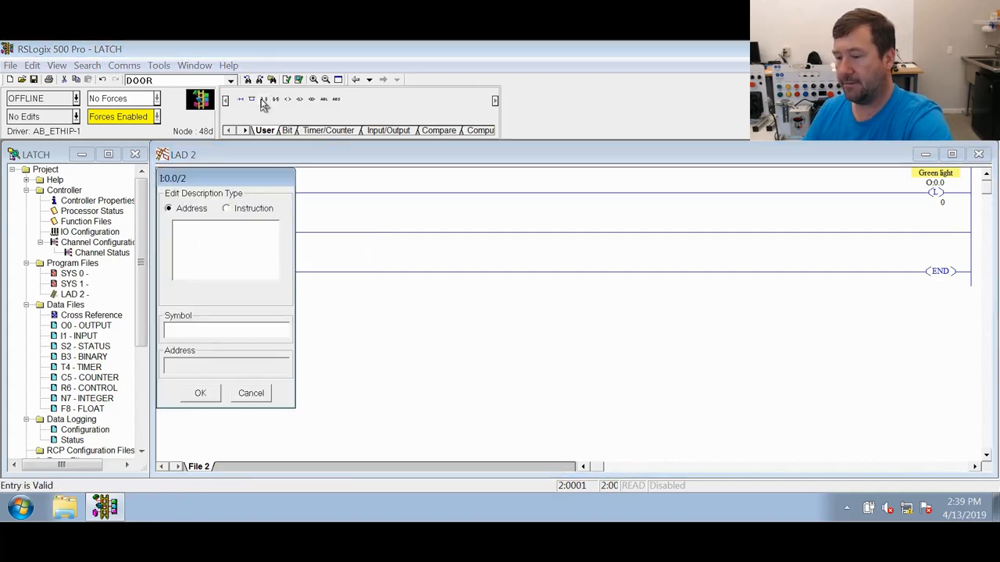
- Describe rung 0001's I:0.0/2 contact as 'Red button'
type("Red but")
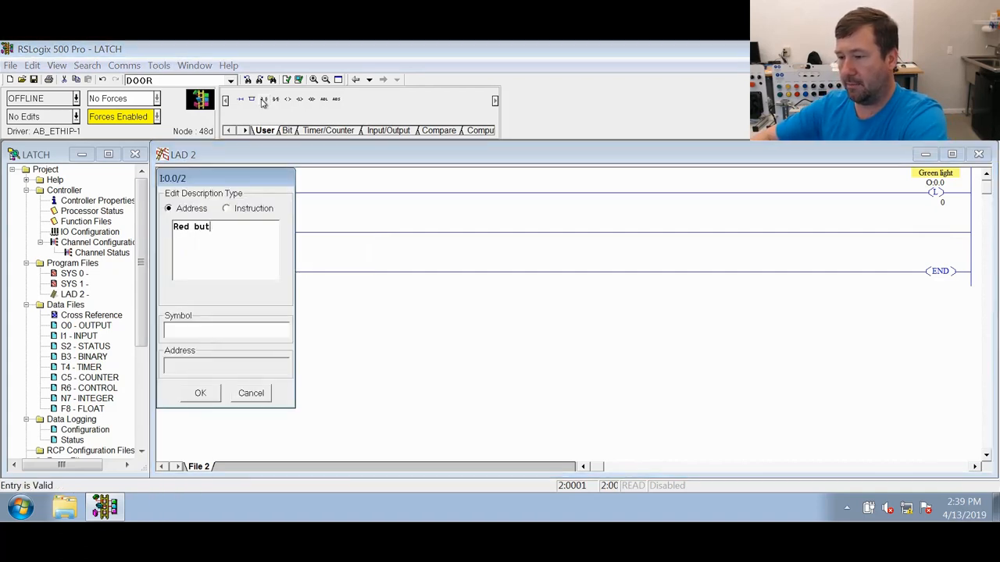
left_click(200, 393)
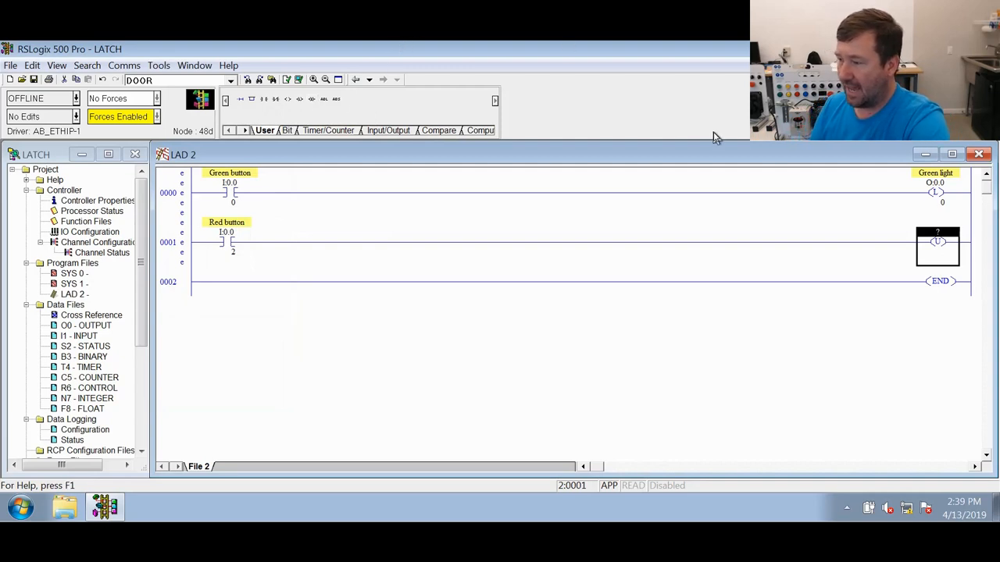
mouse_move(729, 265)
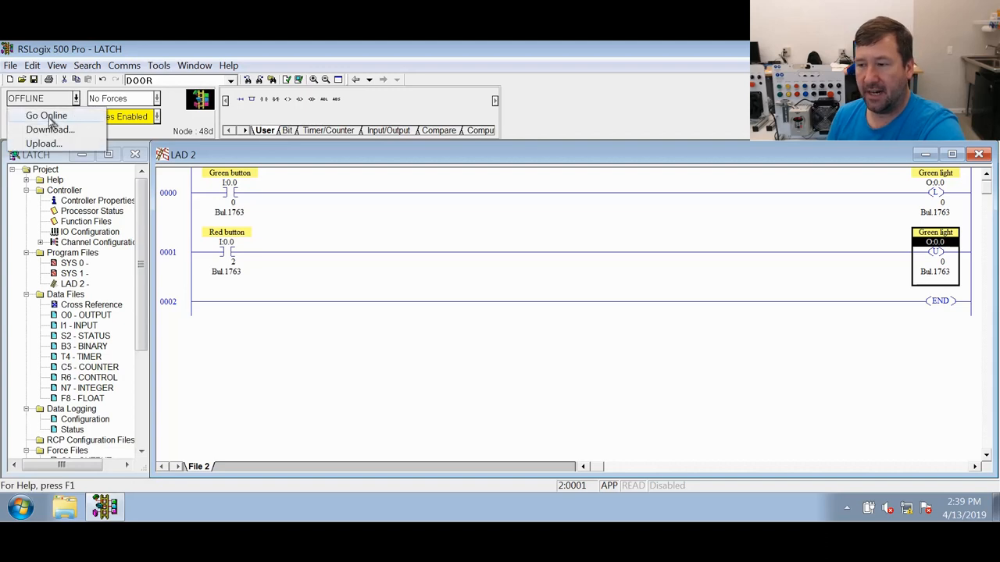
- Download LATCH to the MicroLogix 1100, accepting Program mode, then return to Run
left_click(46, 115)
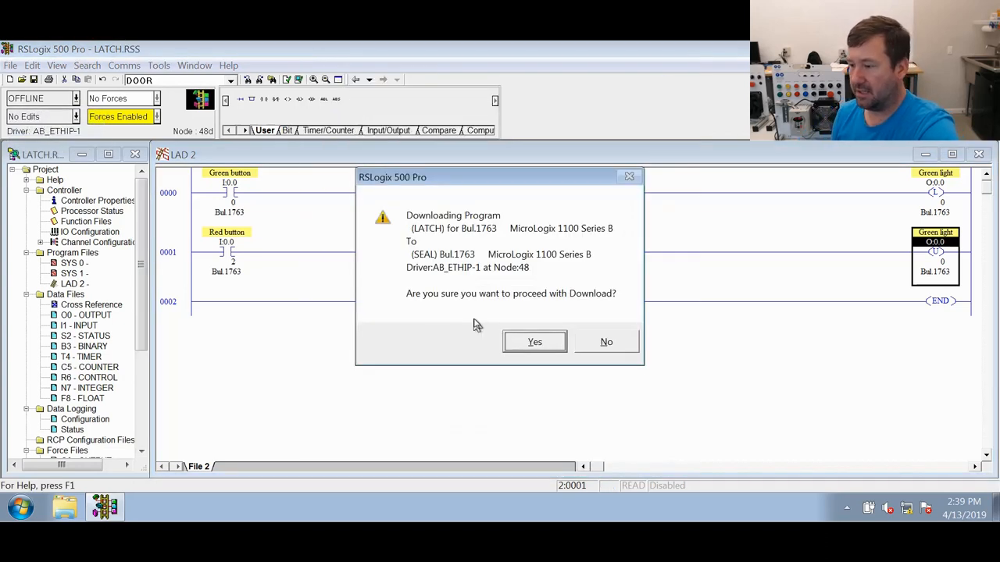
left_click(534, 342)
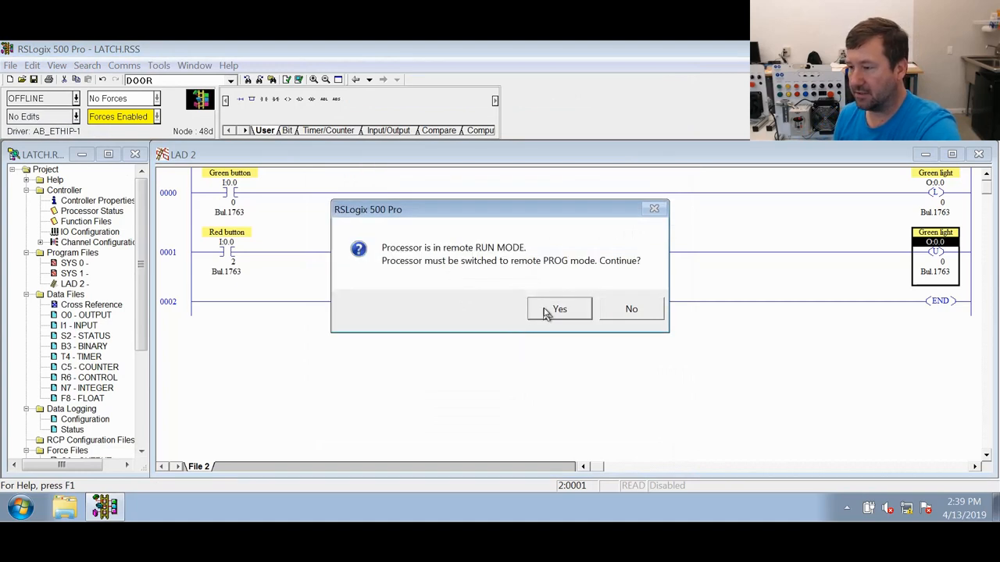
left_click(560, 309)
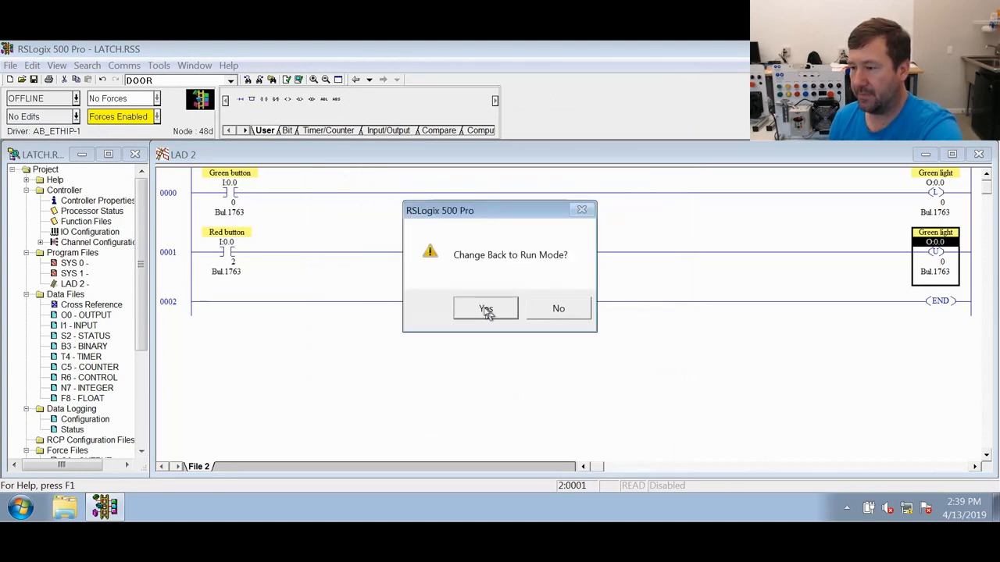
left_click(485, 309)
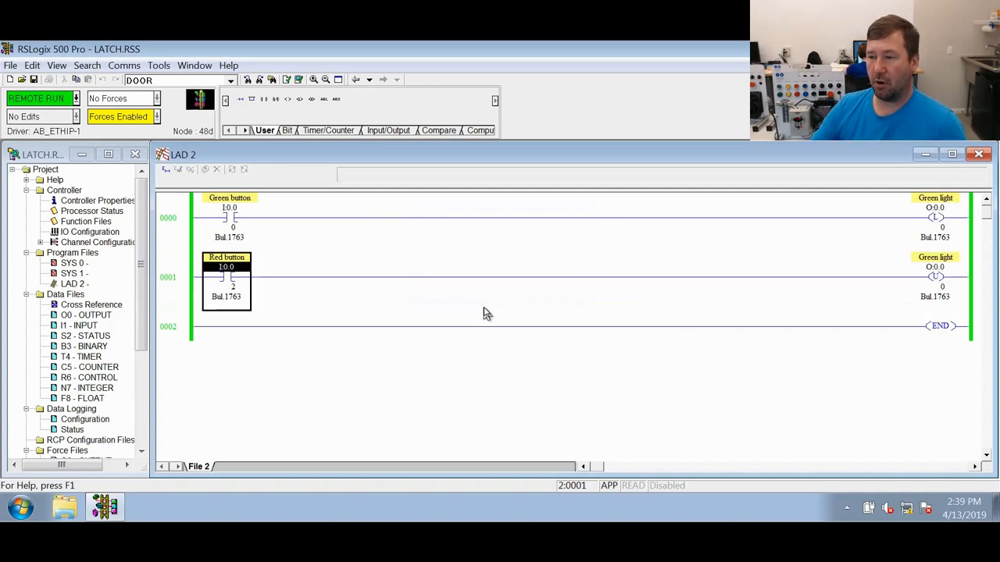
left_click(175, 219)
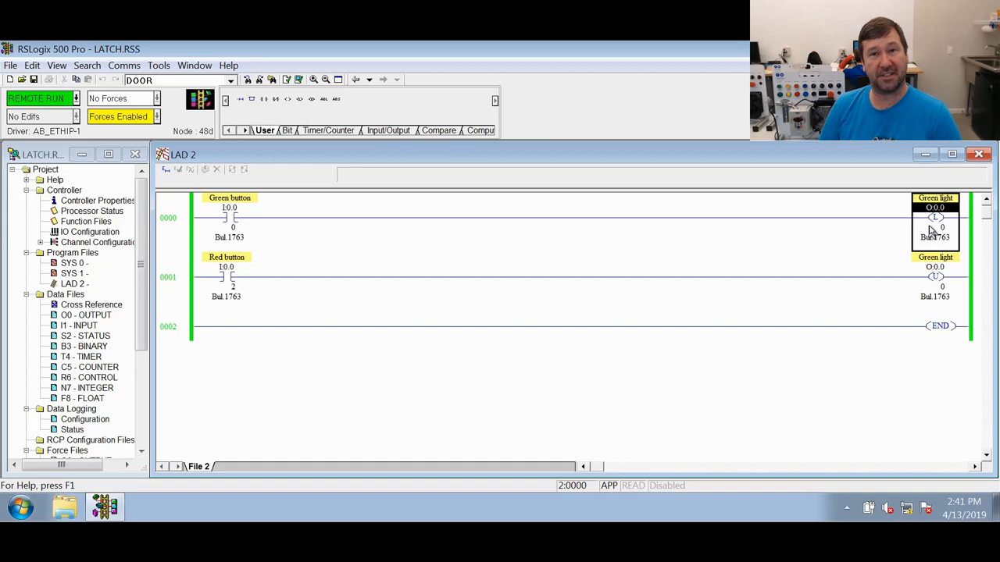
mouse_move(943, 291)
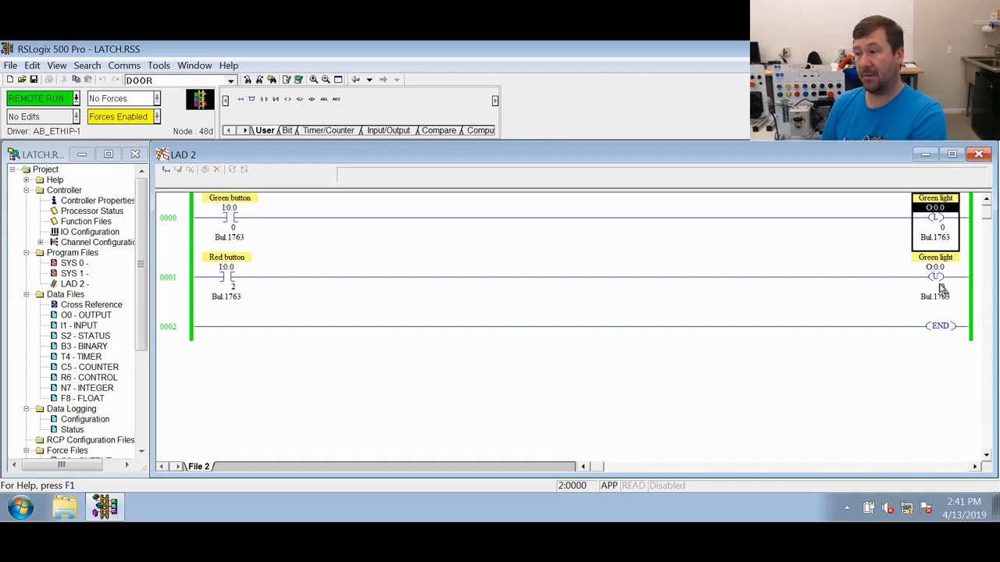